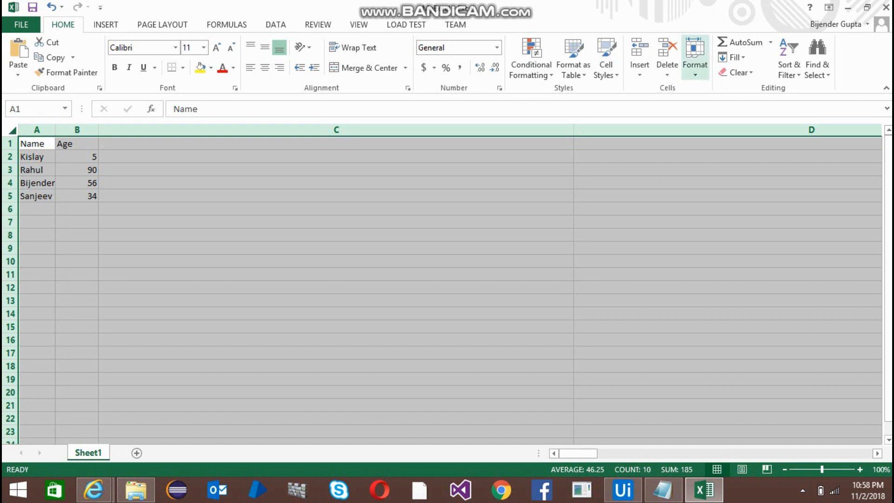
Demonstrate a manual custom sort by Age, smallest first, in Excel and undo it
click(789, 57)
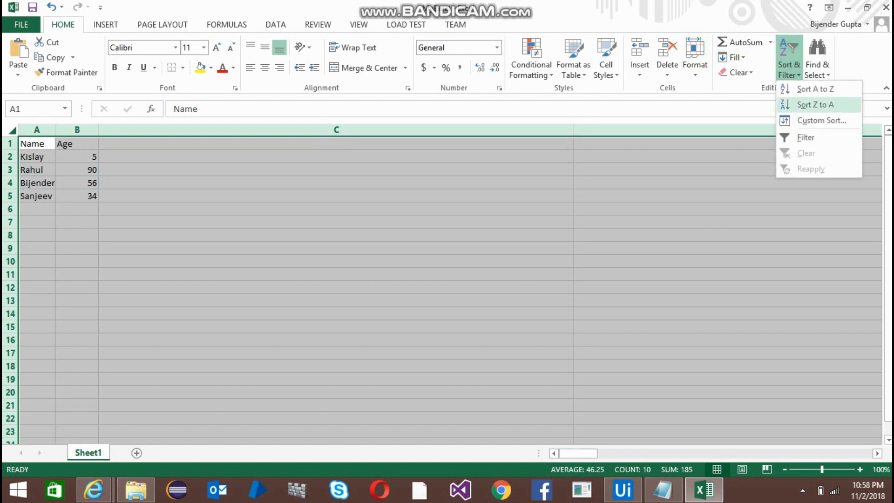
click(821, 120)
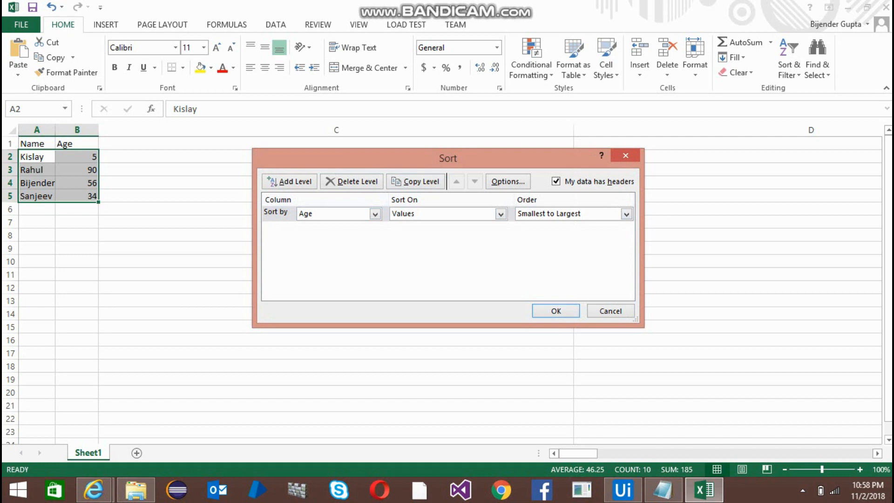
click(553, 311)
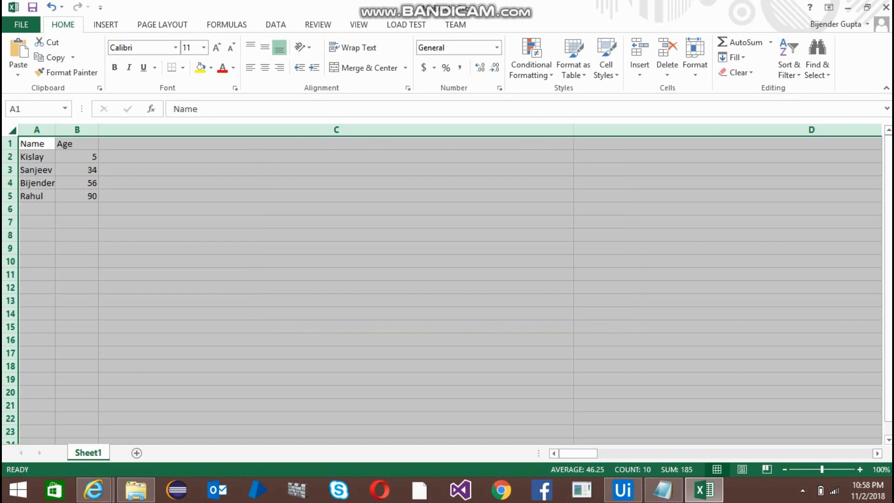
click(336, 183)
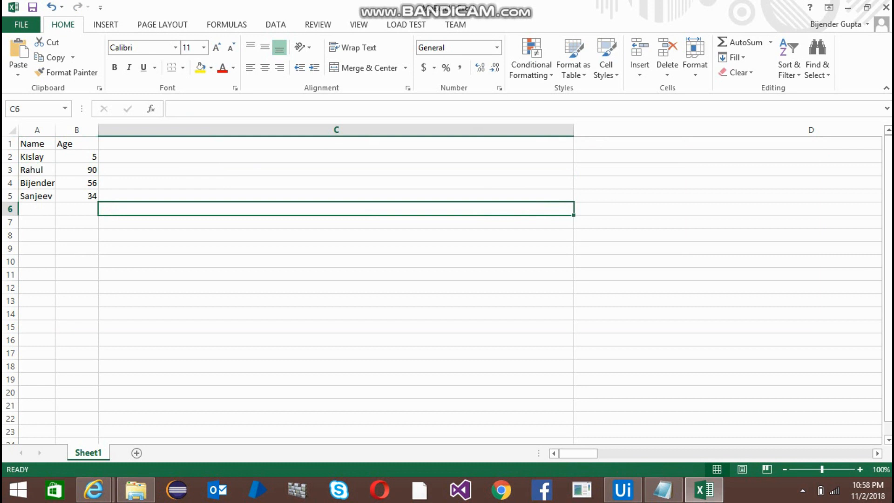
Review the Invoke Code activity's arguments in UiPath, noting the strPath argument, without changes
click(622, 488)
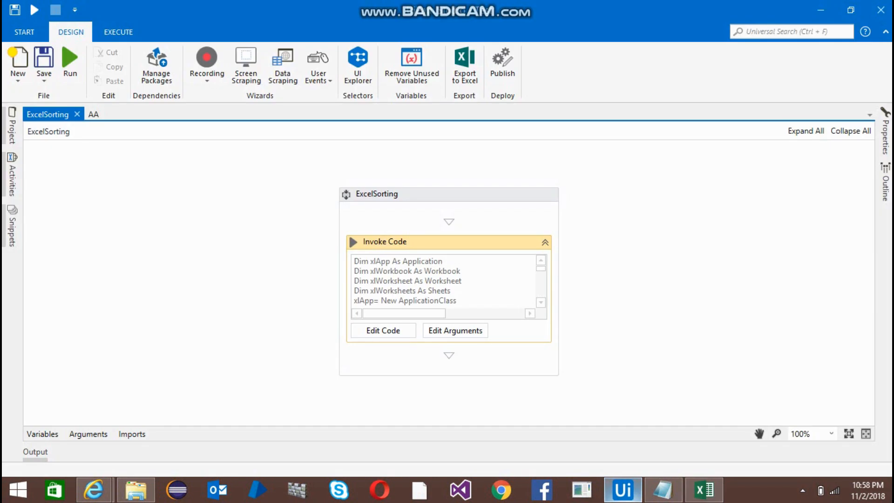
mouse_move(449, 341)
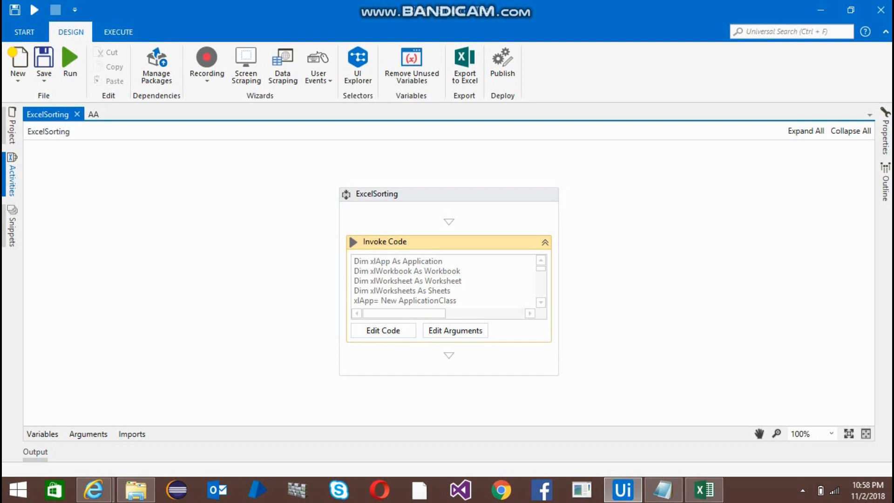
click(11, 172)
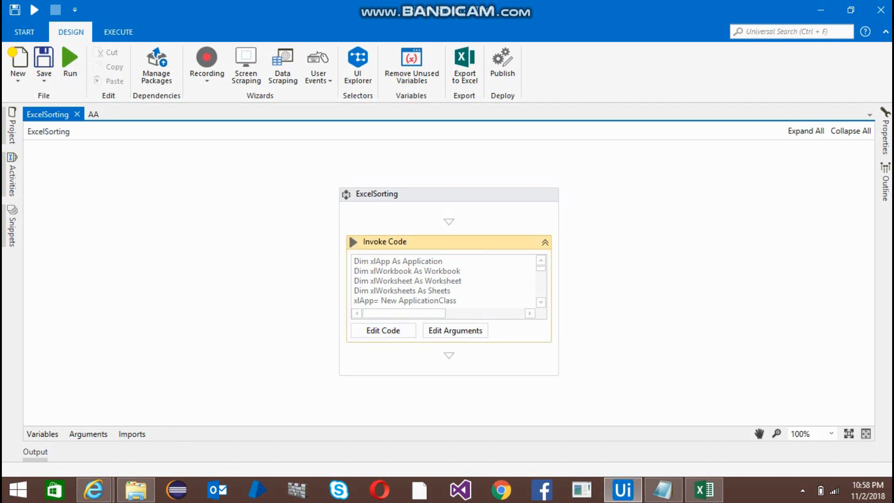
click(454, 330)
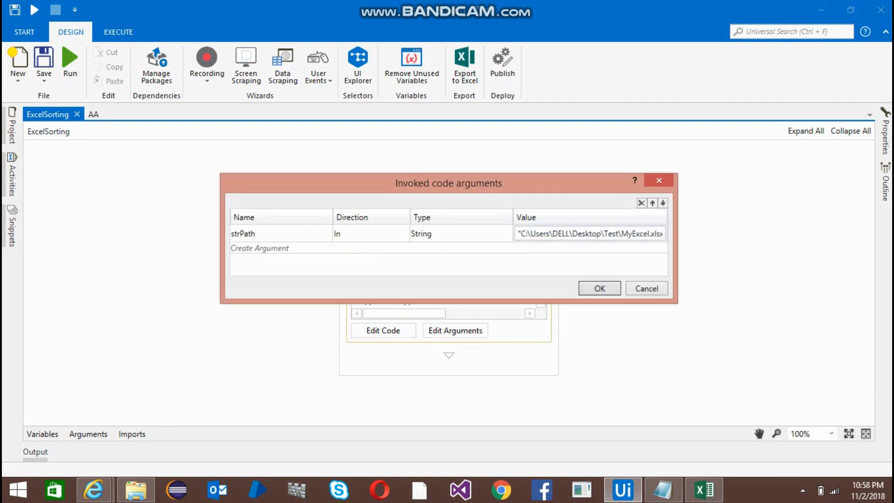
click(279, 232)
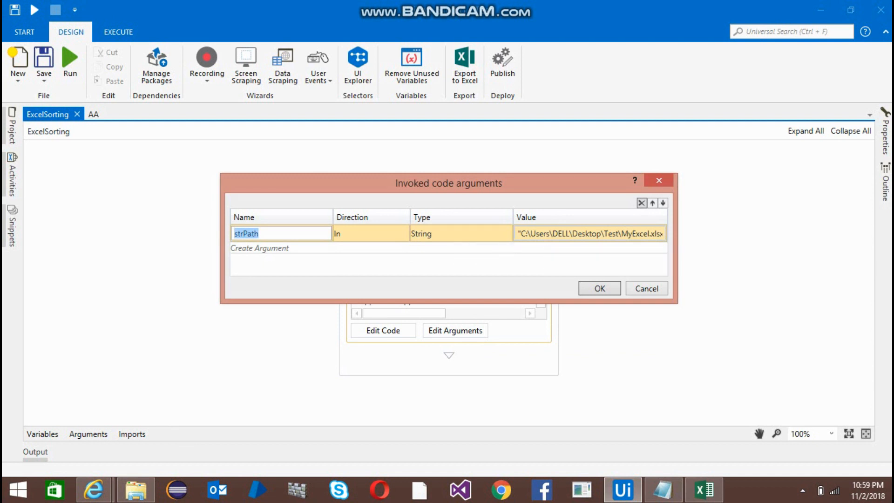
click(598, 288)
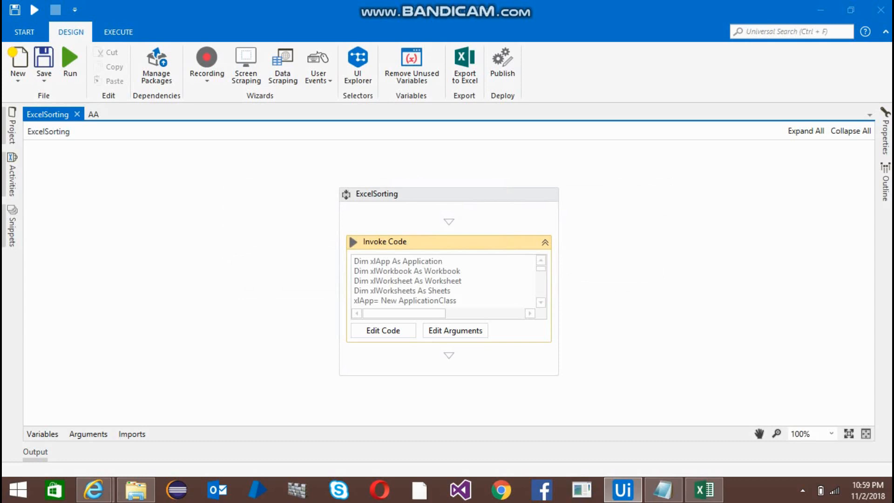
Show the activity's VB.Net code and highlight the second_Row_WithData calculation
click(383, 330)
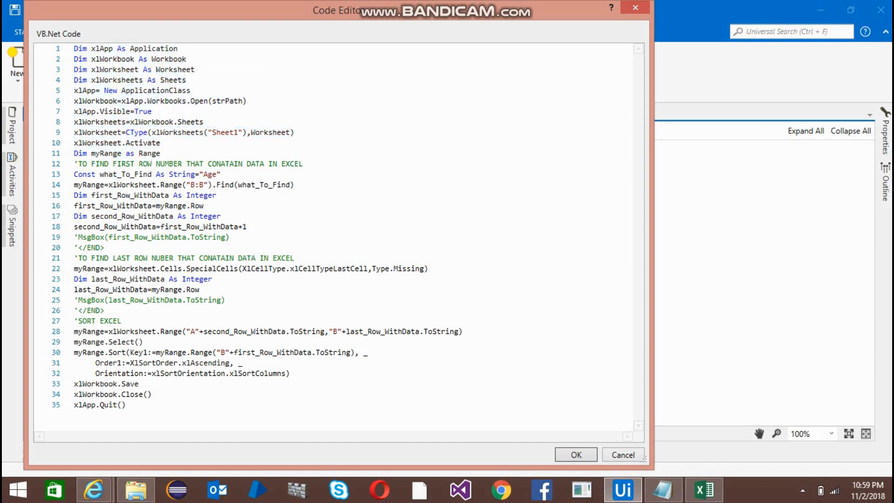
double_click(98, 132)
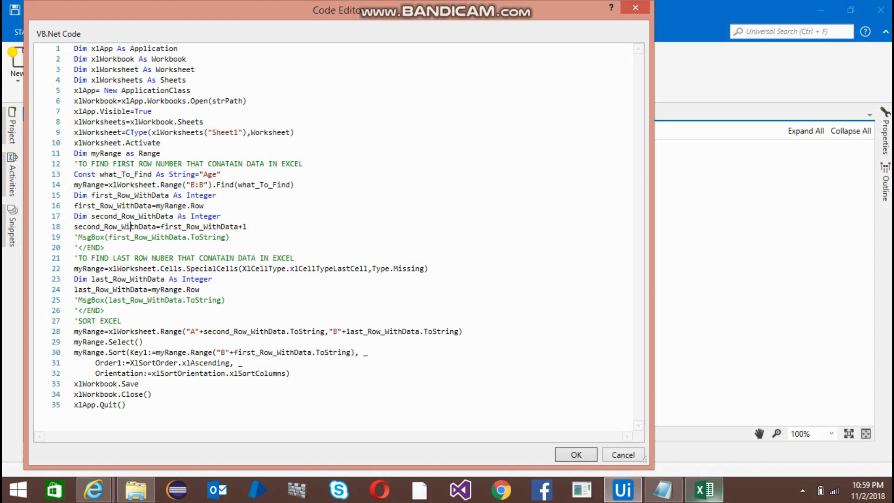
click(575, 454)
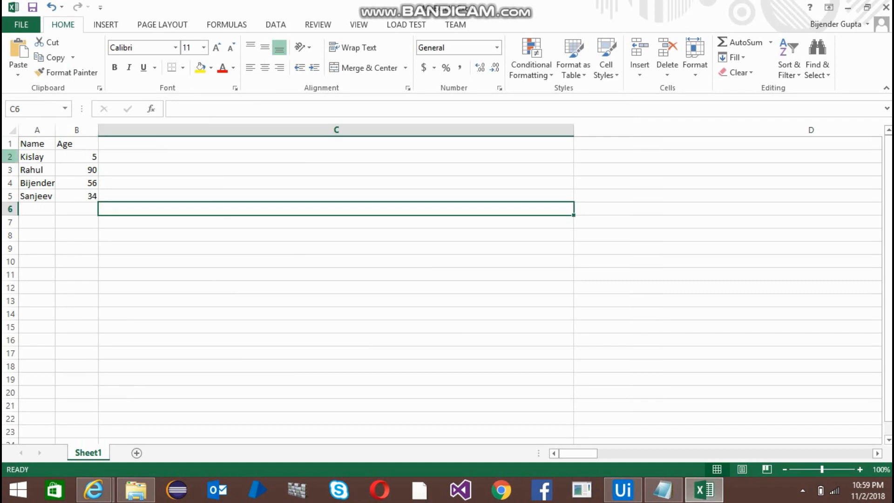
click(37, 156)
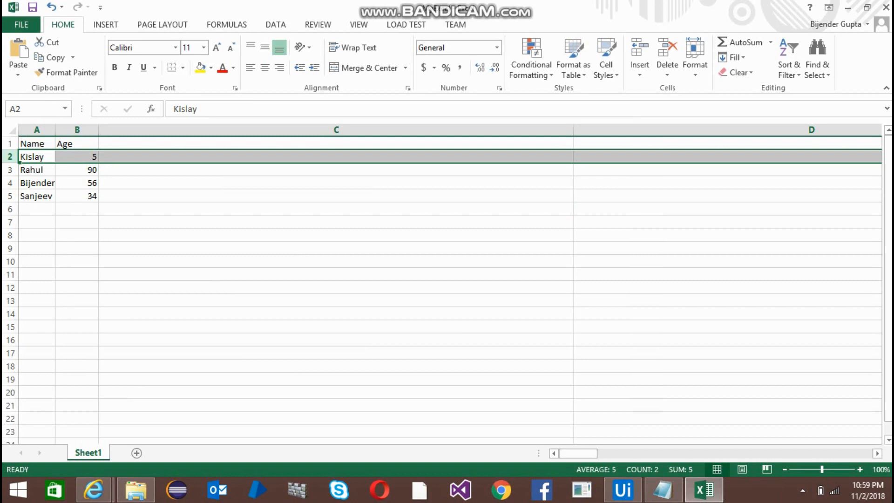
click(36, 156)
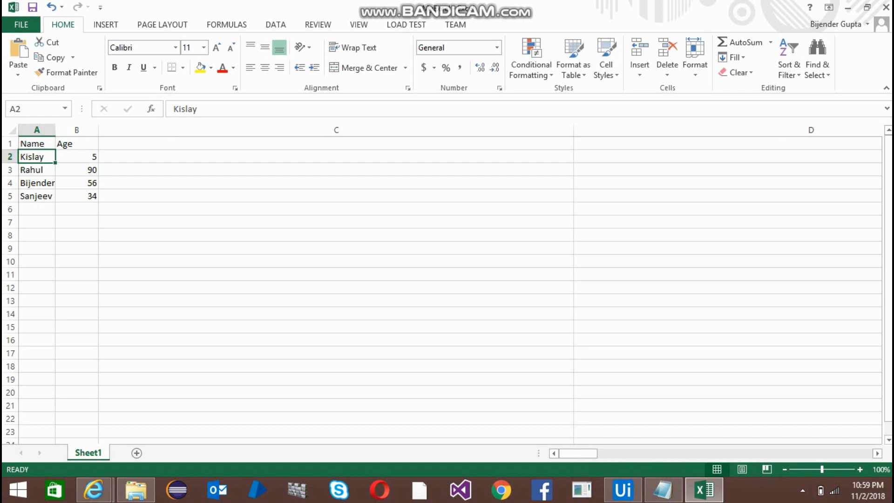
click(77, 196)
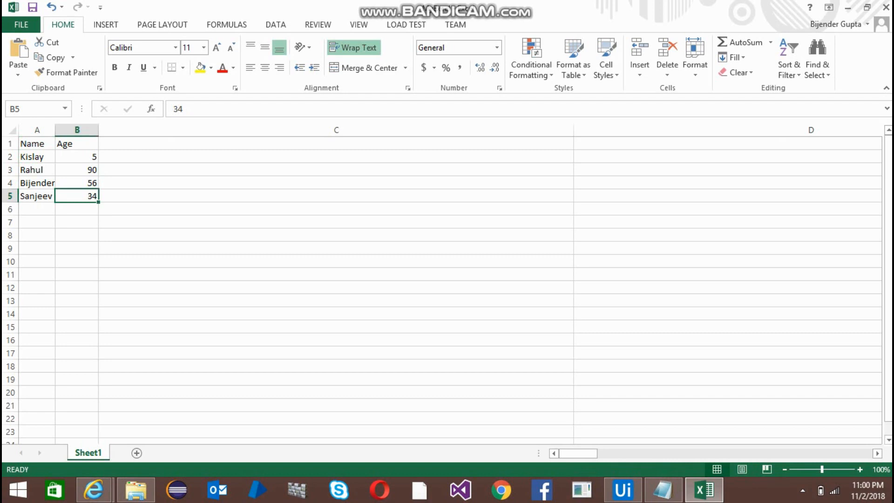
click(37, 156)
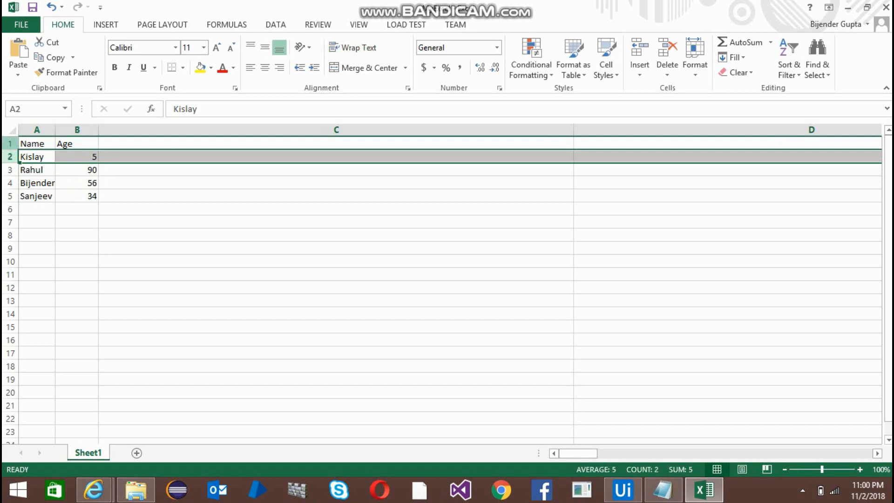
click(36, 143)
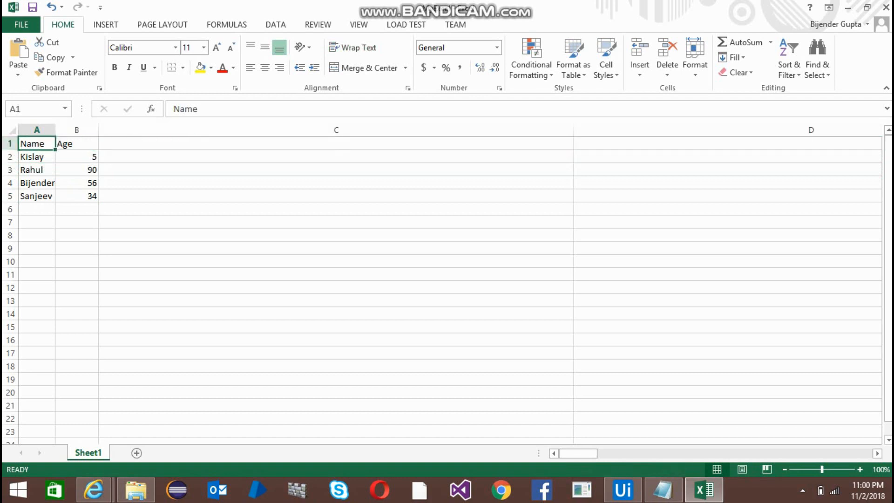
click(31, 156)
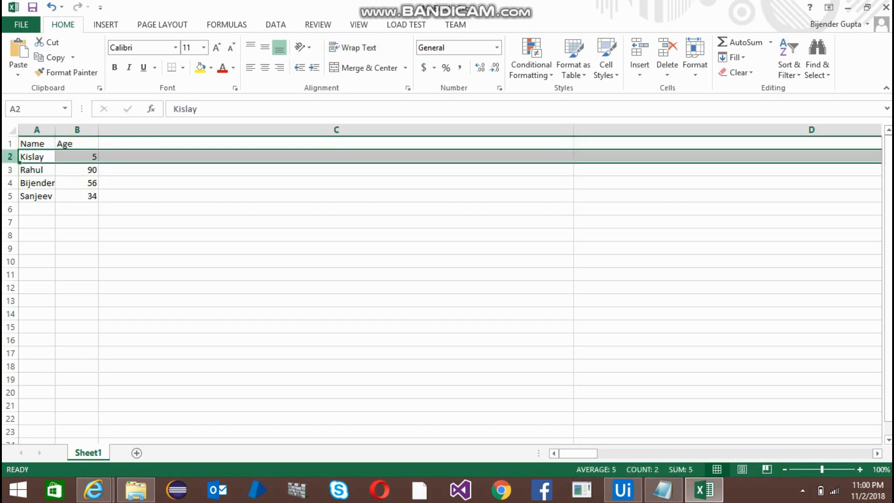
click(36, 156)
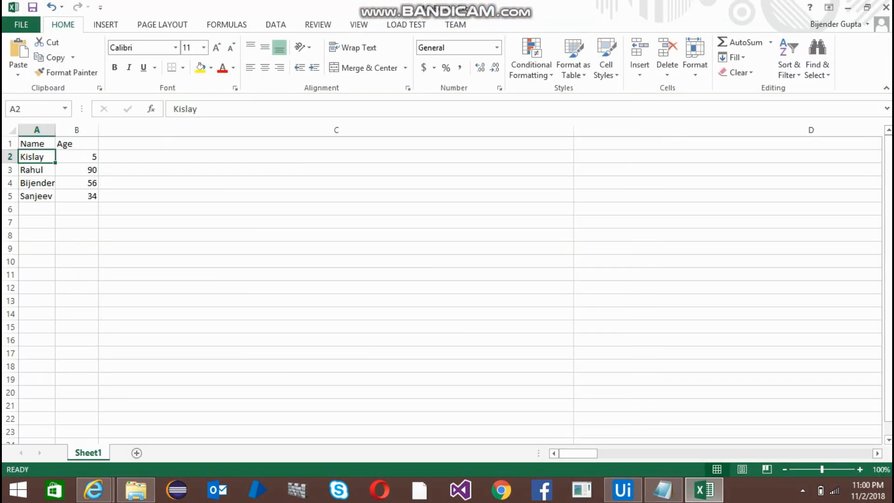
click(76, 195)
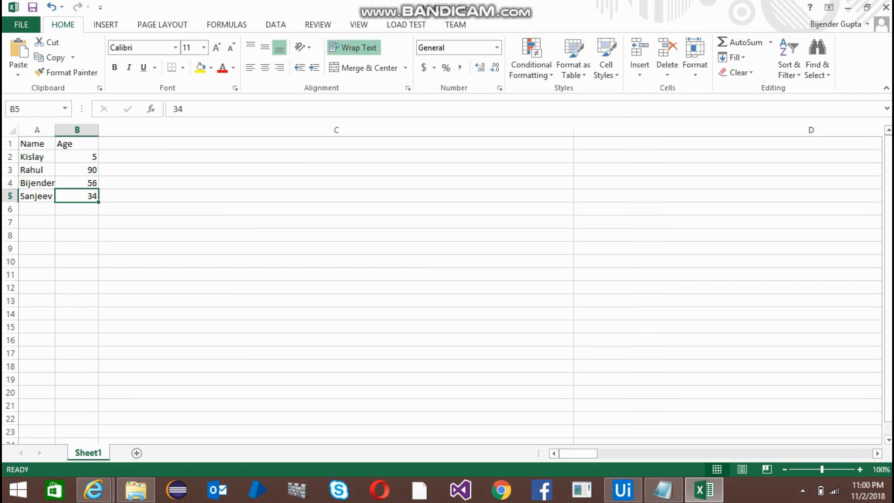
click(36, 195)
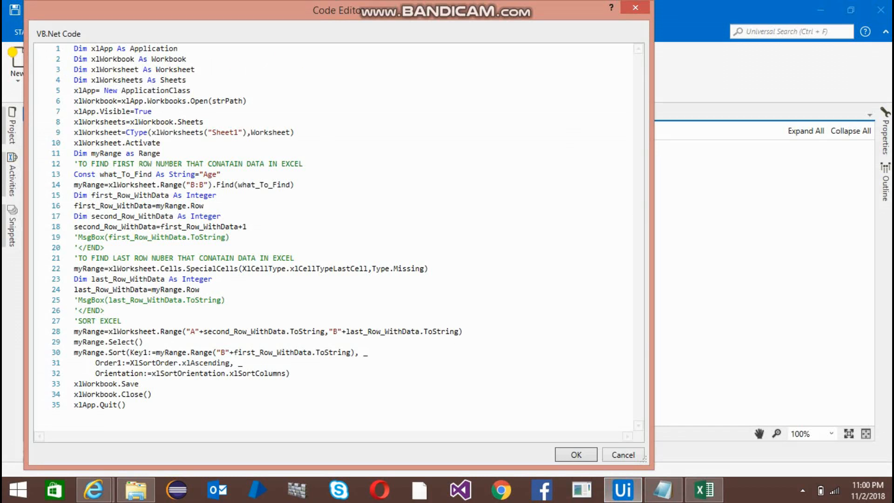
double_click(244, 332)
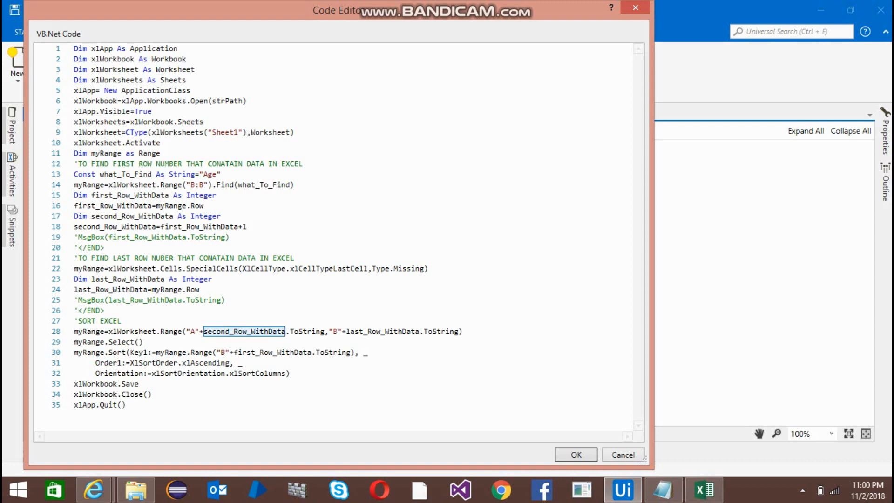
double_click(381, 332)
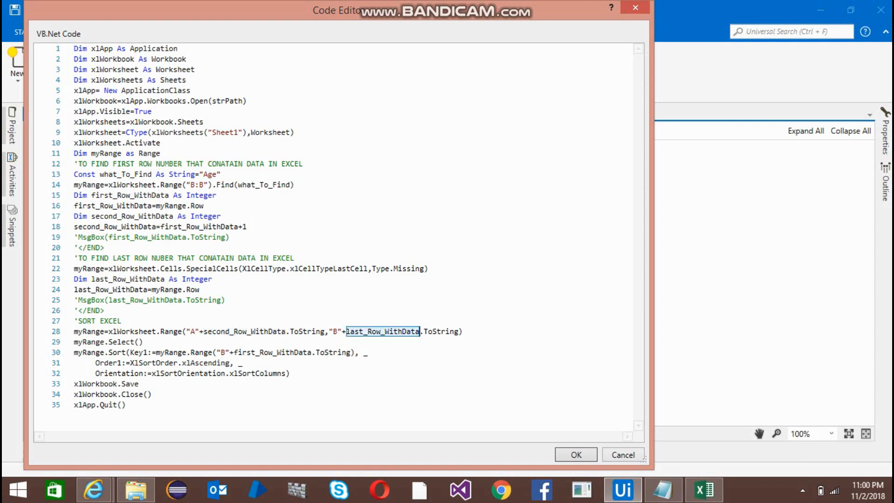
mouse_move(399, 331)
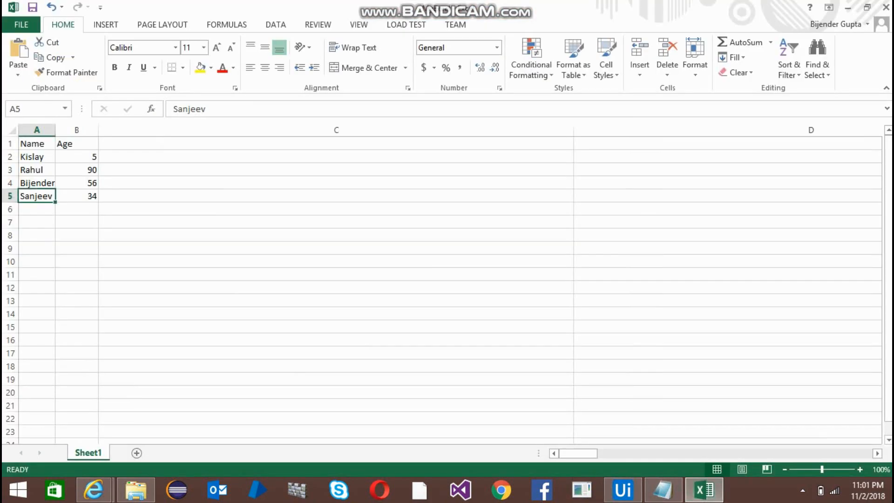
double_click(76, 156)
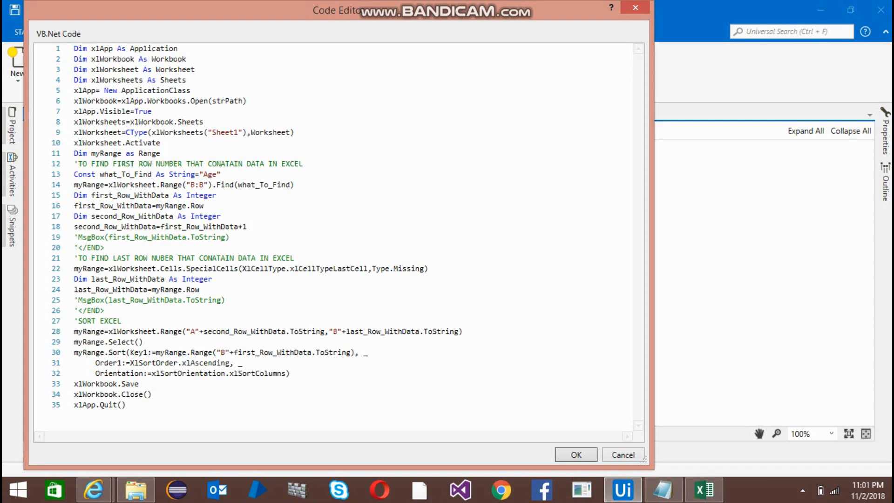
Confirm the unchanged code, returning to the ExcelSorting workflow's Imports panel
click(194, 331)
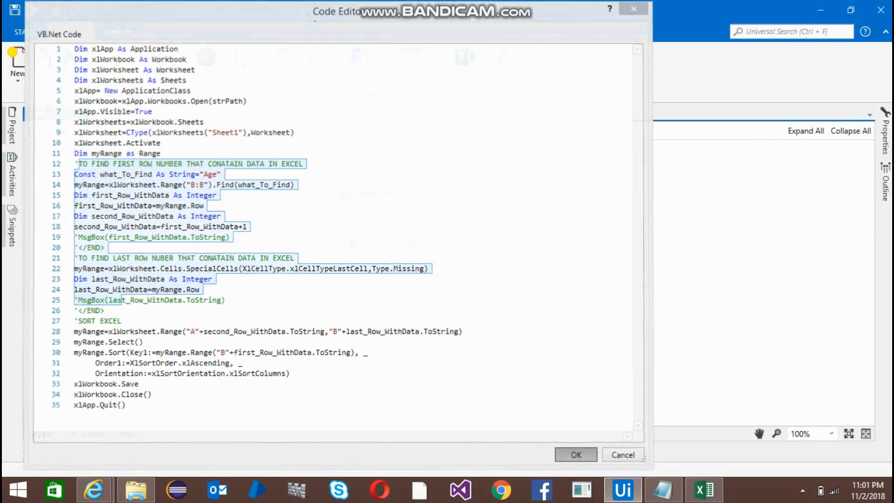
click(575, 454)
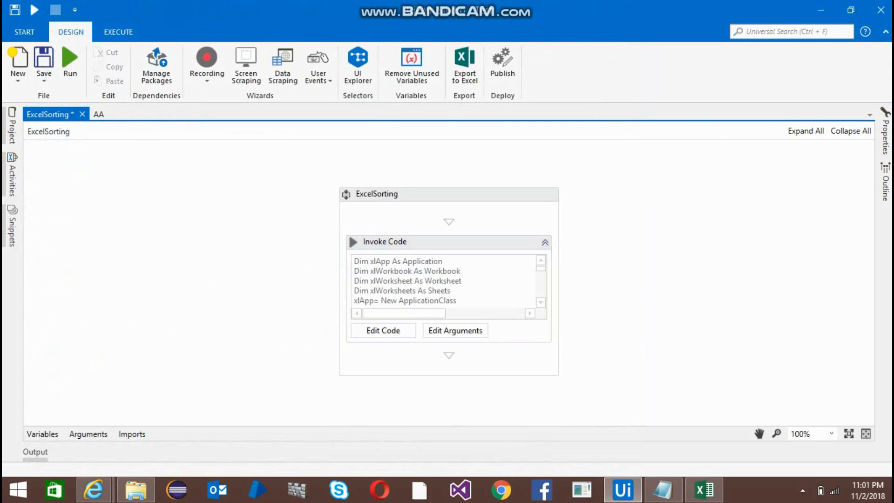
mouse_move(399, 241)
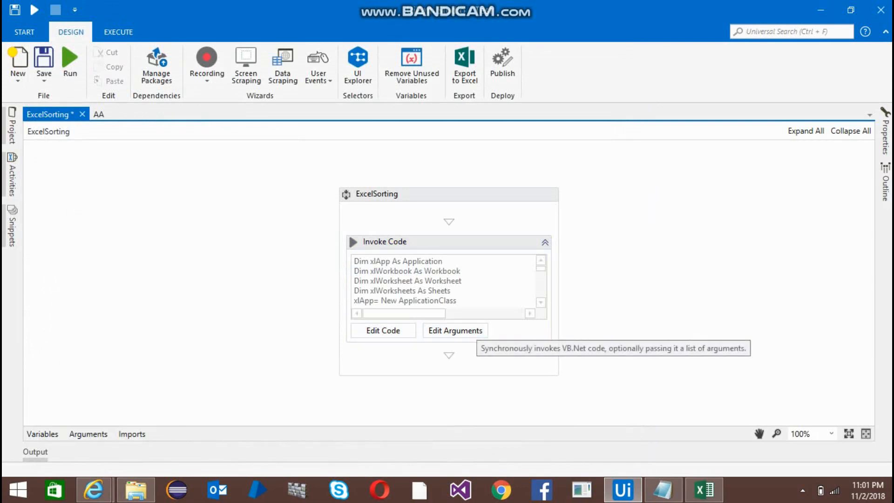
click(132, 434)
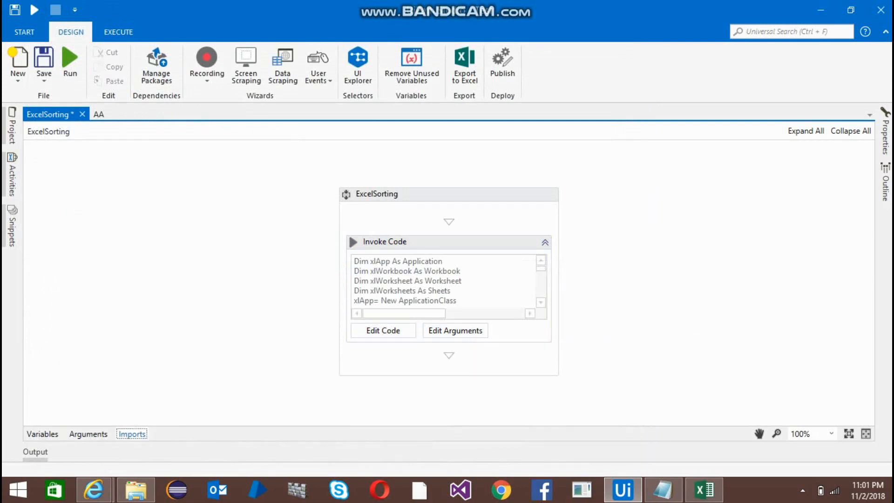
Import Microsoft.Office.Interop.Excel by searching 'microsoft.o', then go to the project folder
click(132, 434)
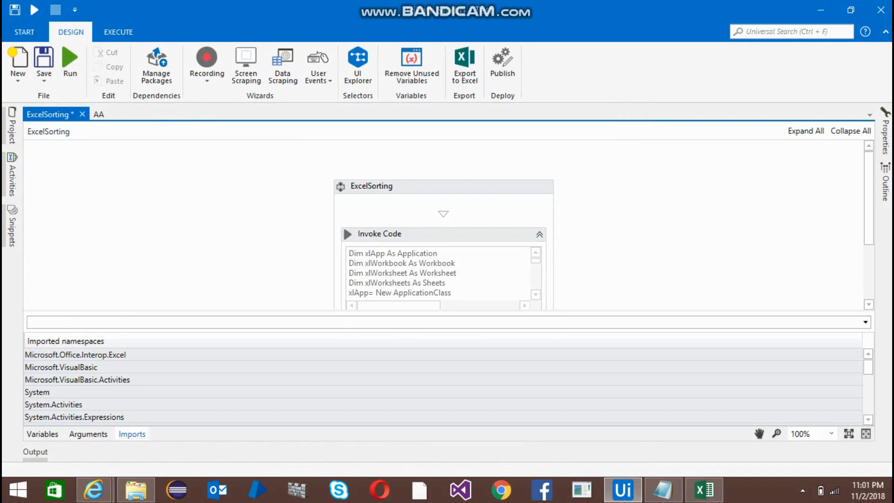
text(micro)
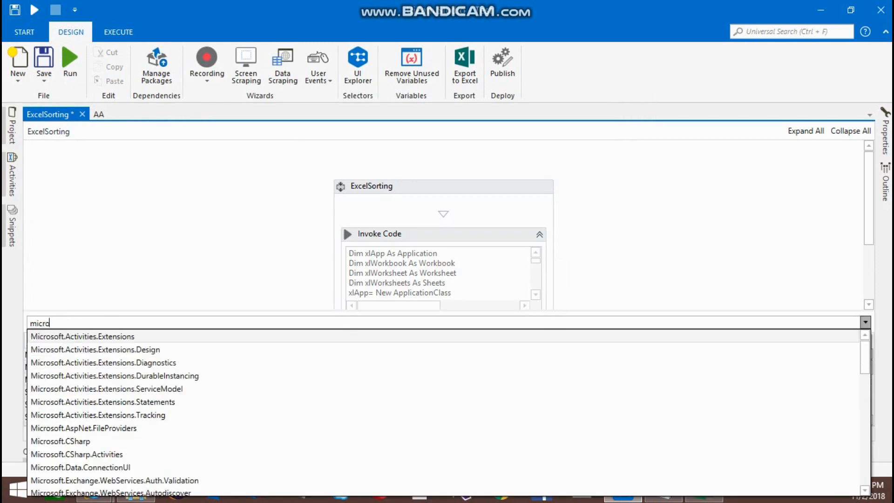
text(soft)
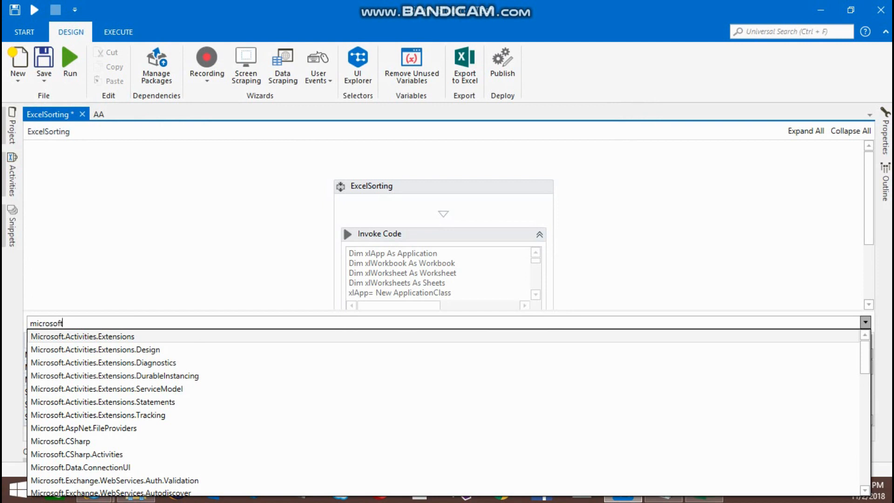
text(.o)
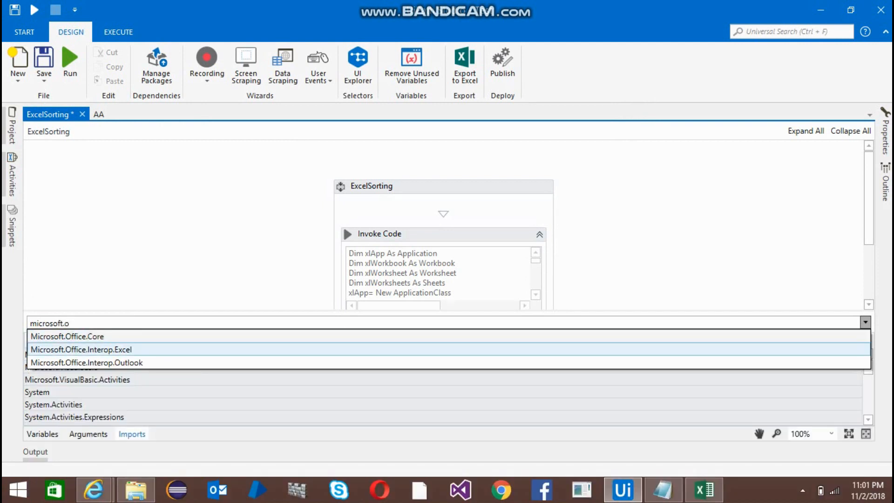
click(81, 349)
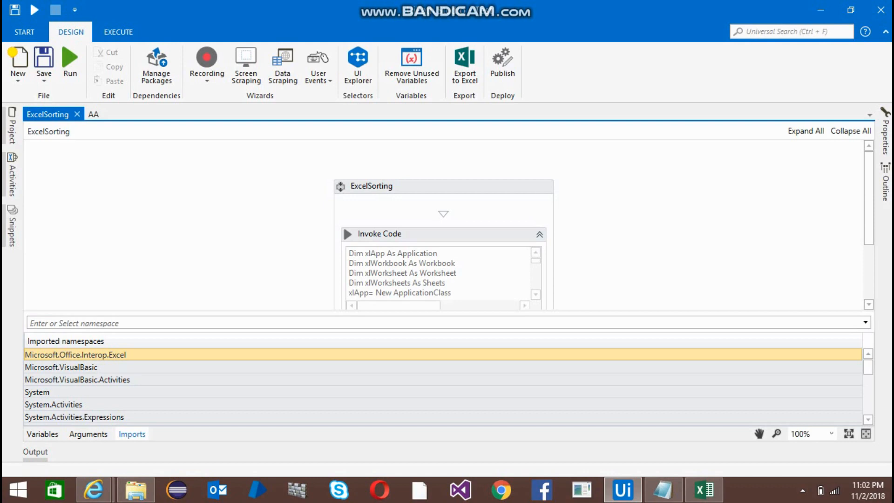
click(136, 488)
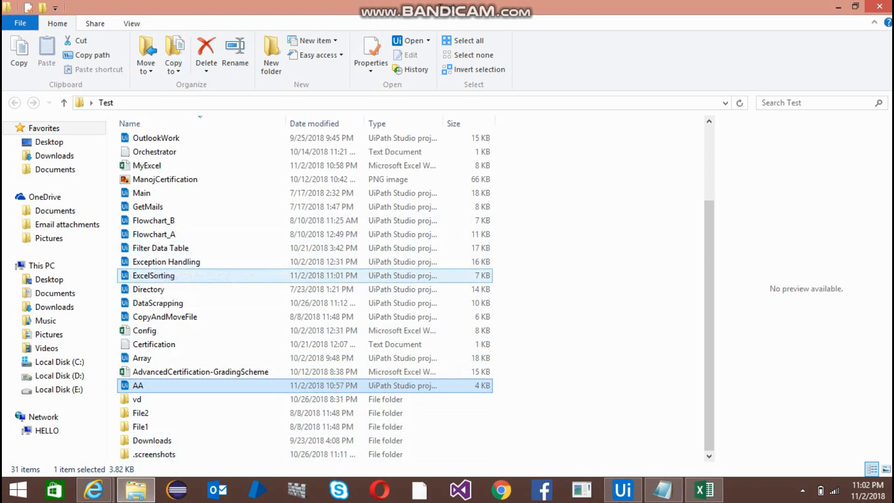
key(Win+r)
text(notepad)
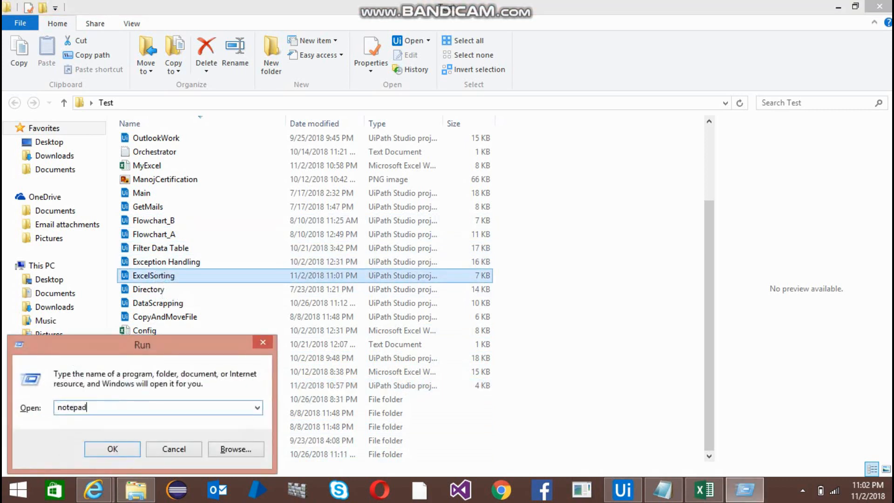
click(113, 448)
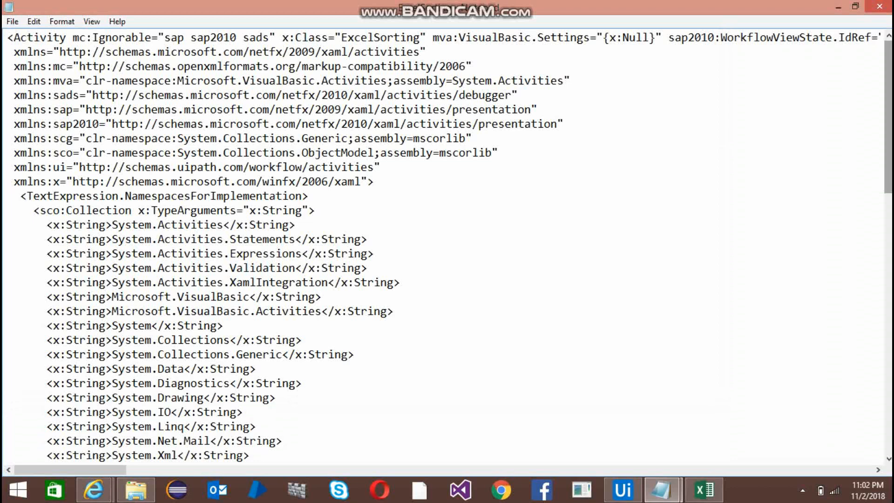
scroll(down, 3)
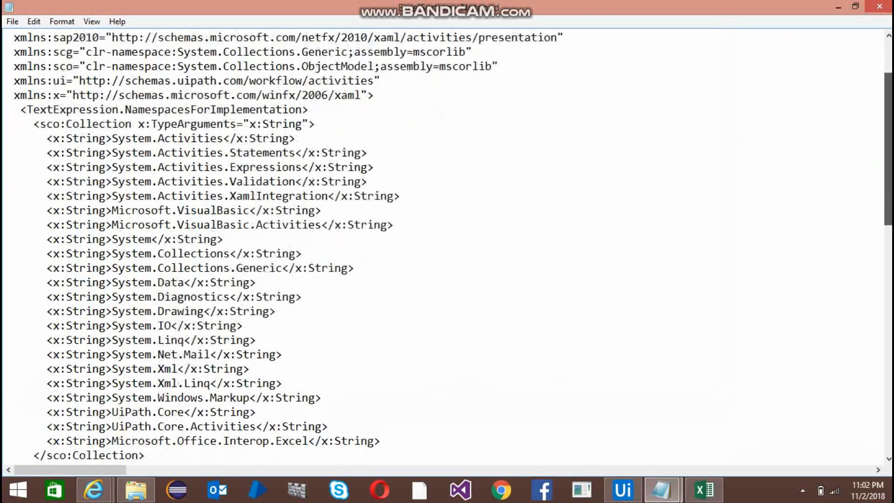
scroll(down, 3)
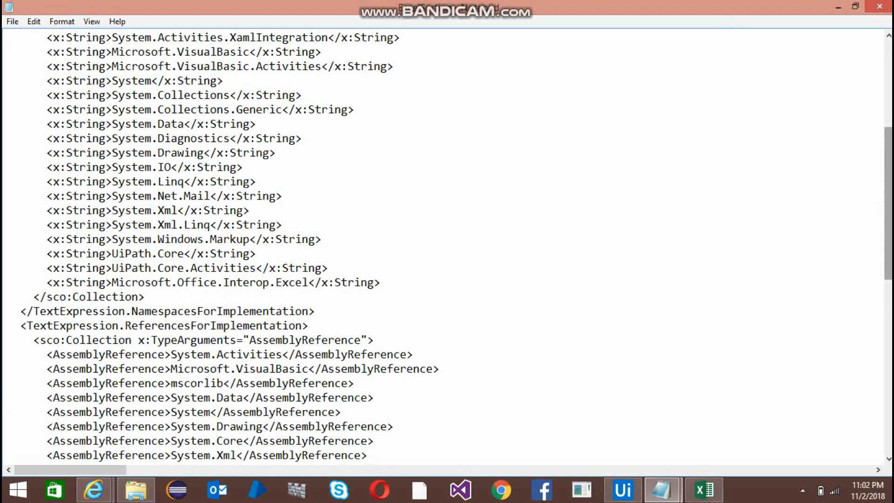
scroll(down, 3)
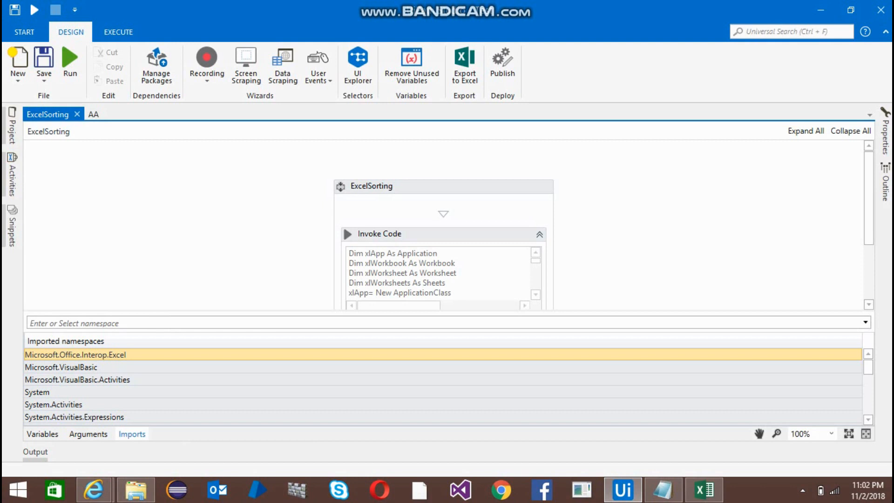
Close the open MyExcel workbook, confirming the close dialog
click(704, 489)
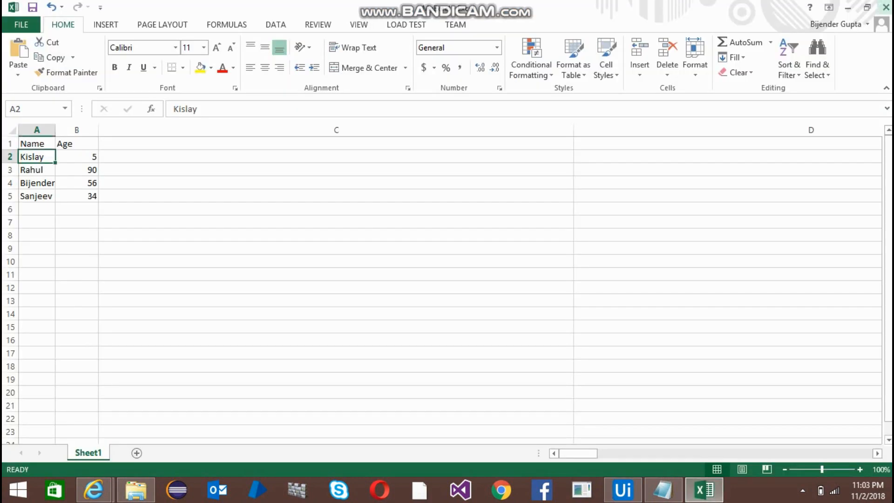
click(887, 6)
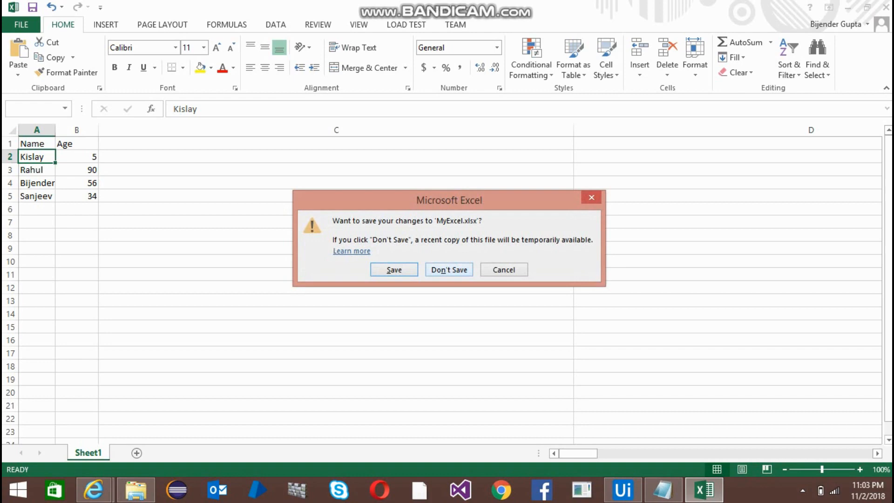
click(449, 269)
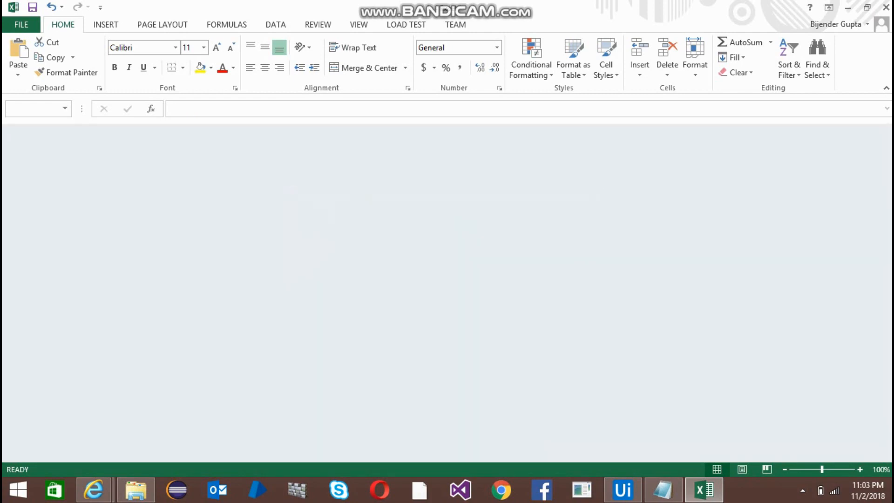
Select MyExcel.xlsx in the project folder to run the ExcelSorting workflow against it
click(135, 488)
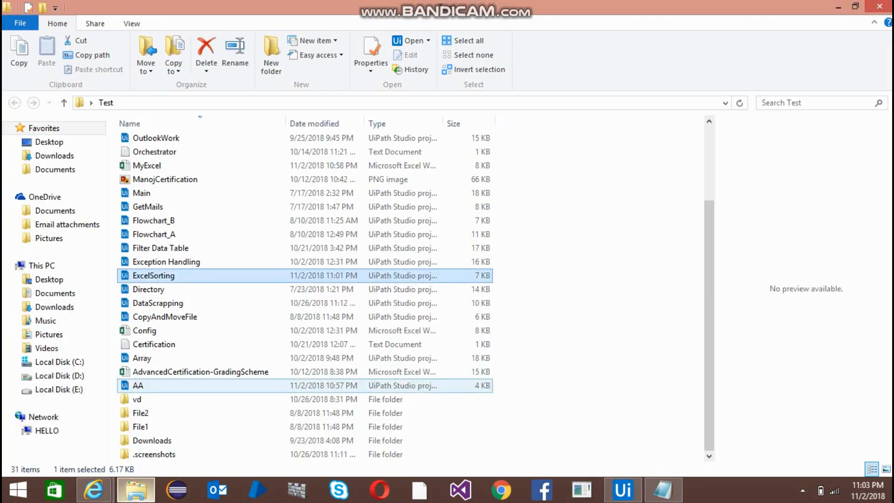
click(146, 166)
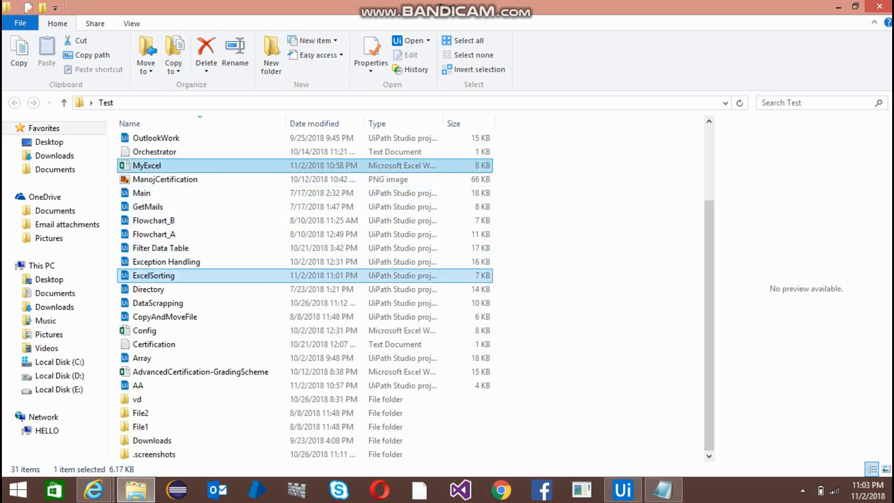
double_click(146, 165)
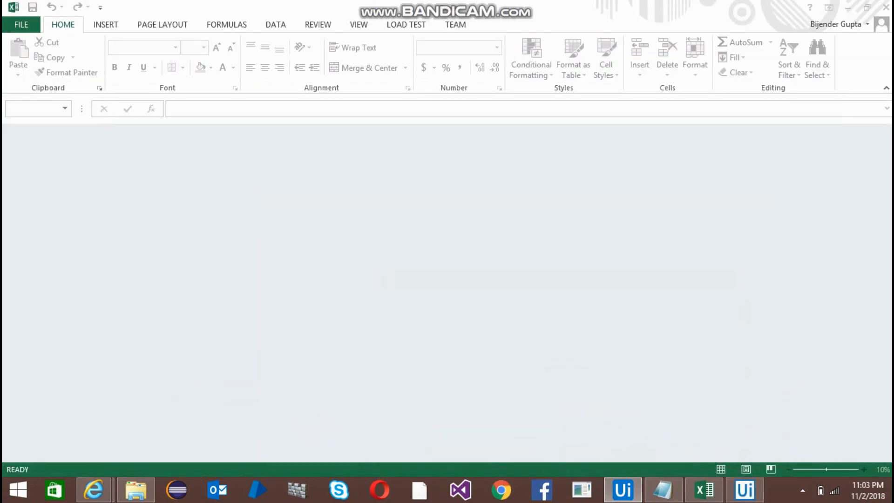
mouse_move(702, 488)
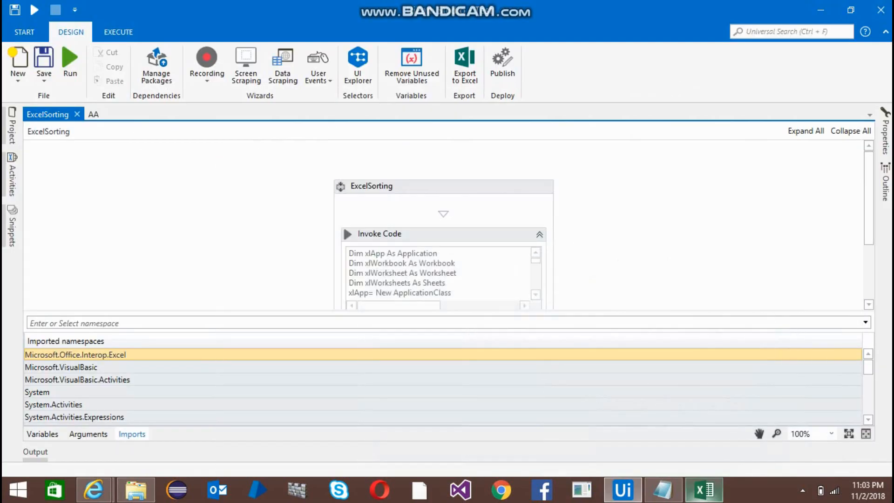
Reopen MyExcel.xlsx and inspect the Age column, now sorted ascending from 5 to 90
click(704, 489)
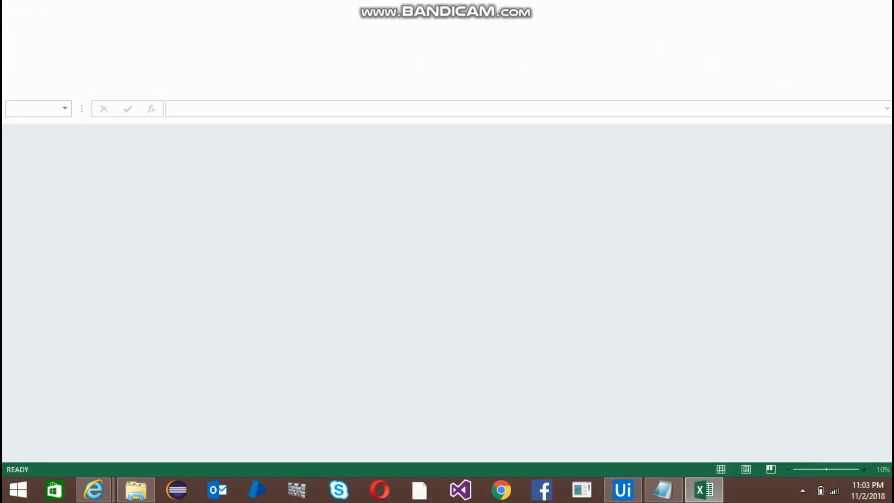
click(136, 488)
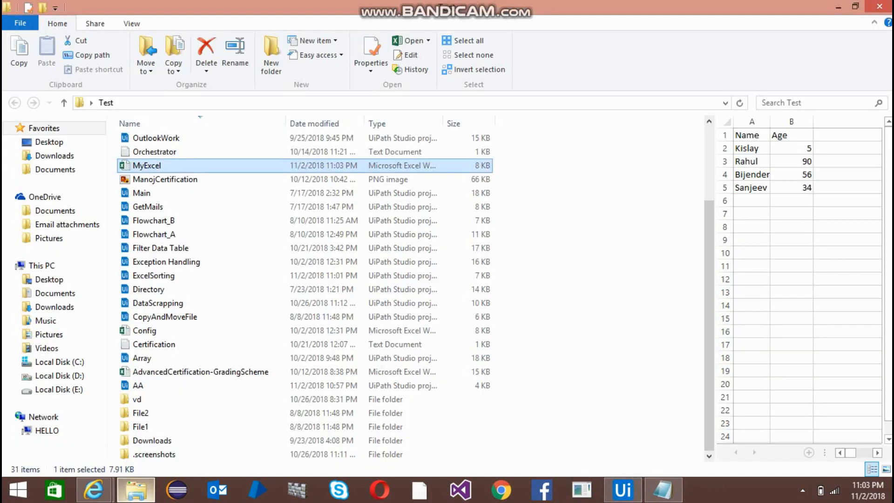
double_click(146, 166)
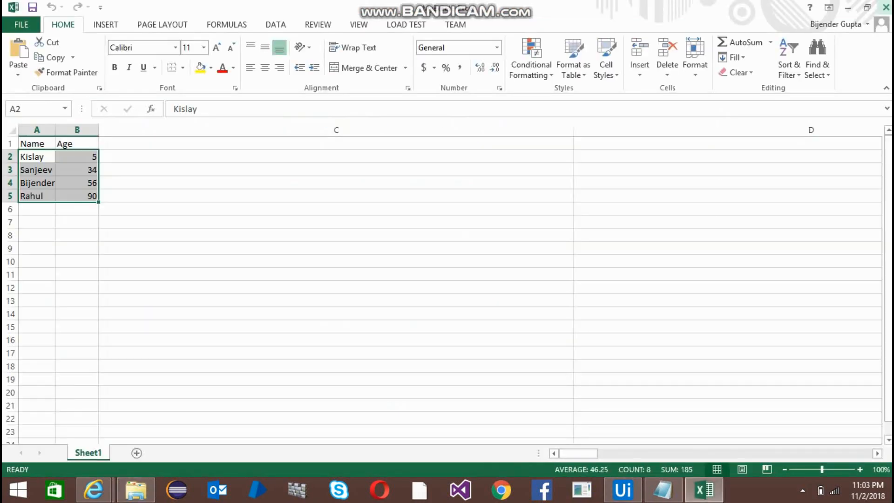
click(78, 156)
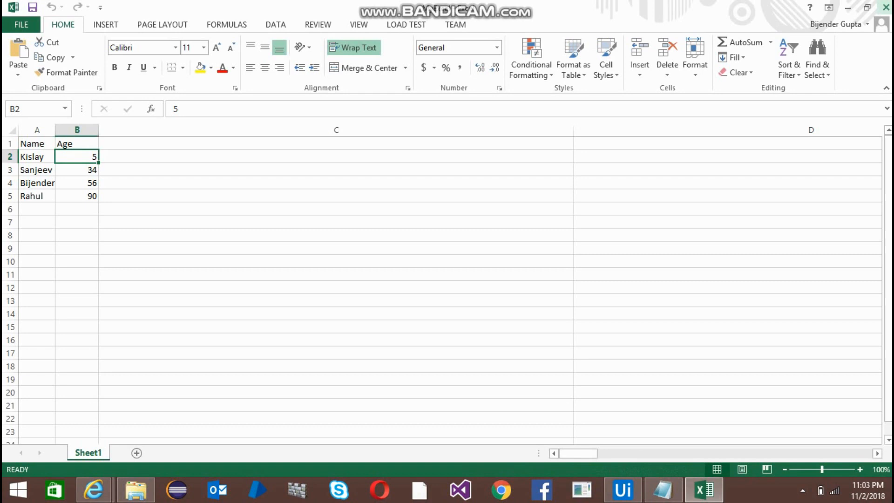
click(77, 129)
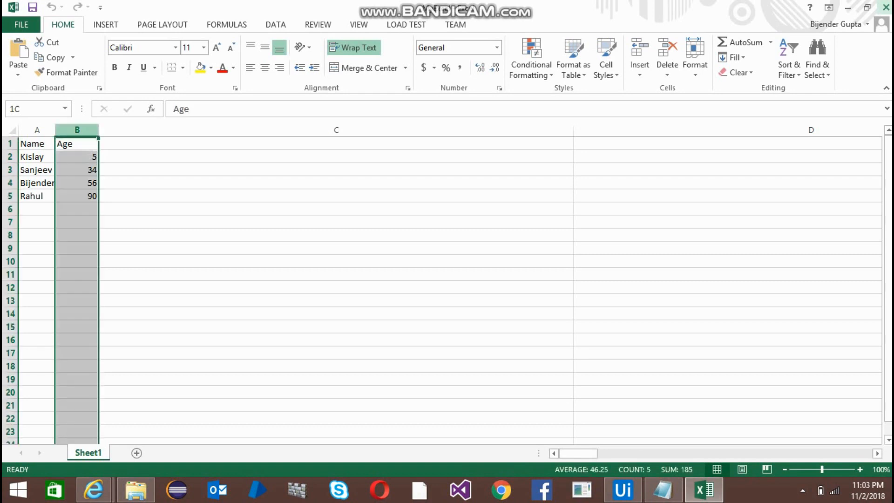
click(77, 157)
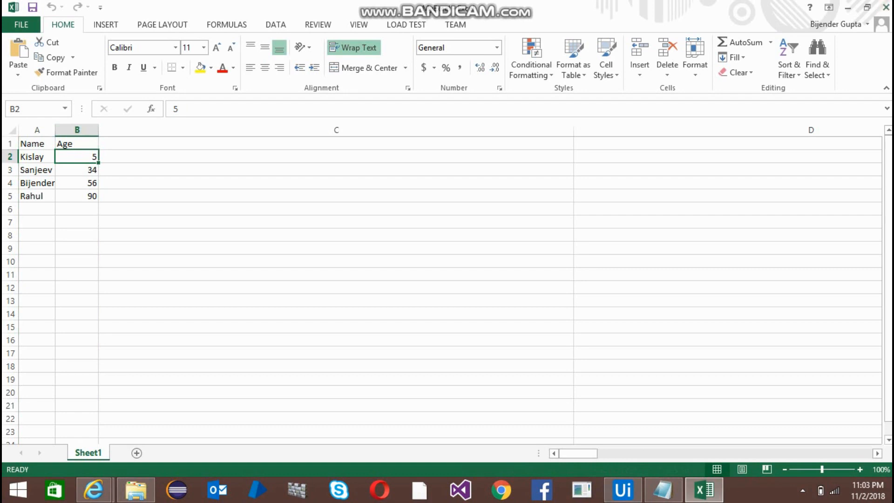
Compare the sorted workbook with the ExcelSorting workflow and finish on the workflow
click(621, 489)
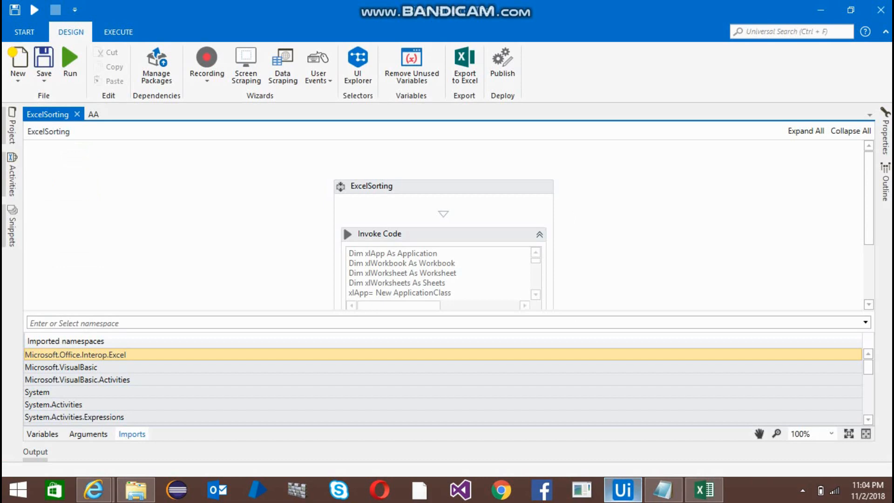
click(704, 489)
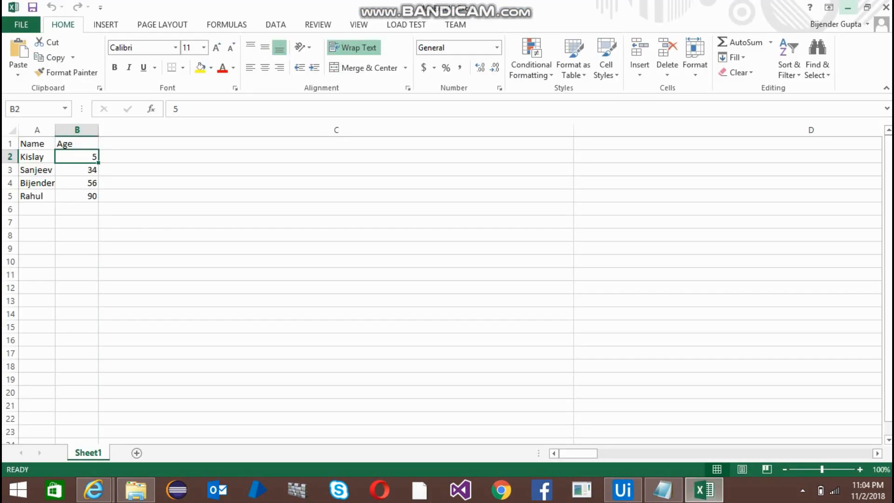
click(621, 489)
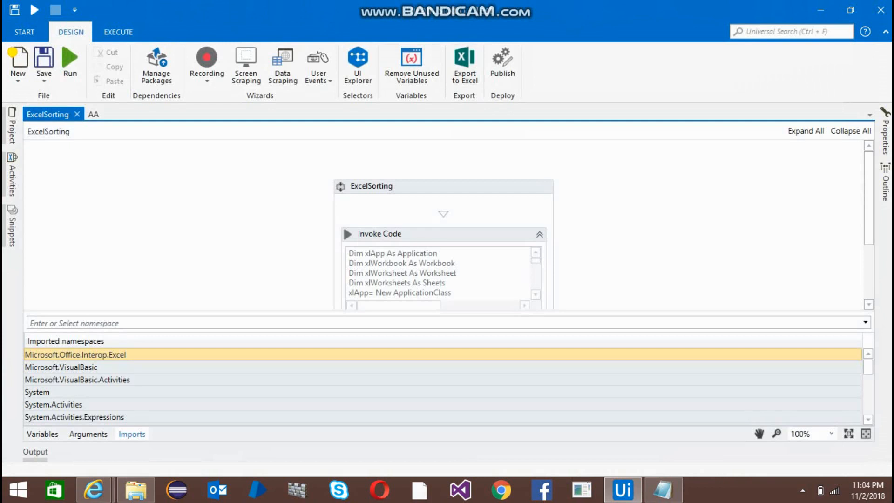
mouse_move(463, 60)
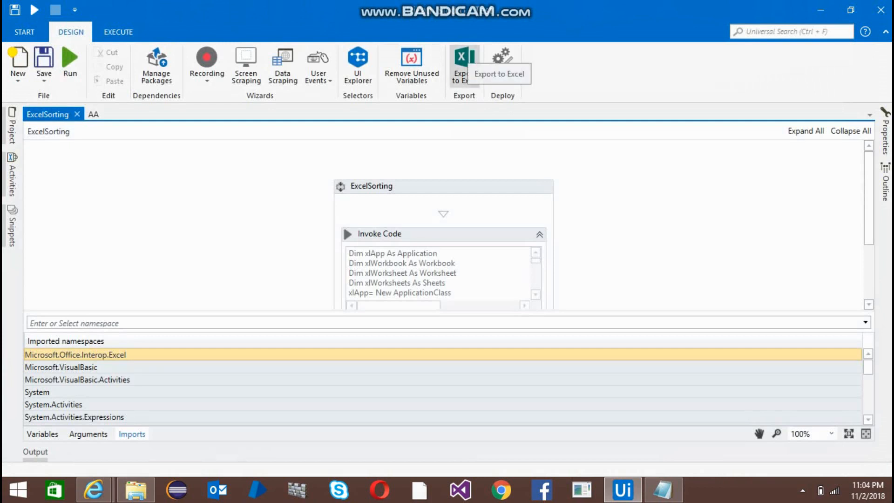